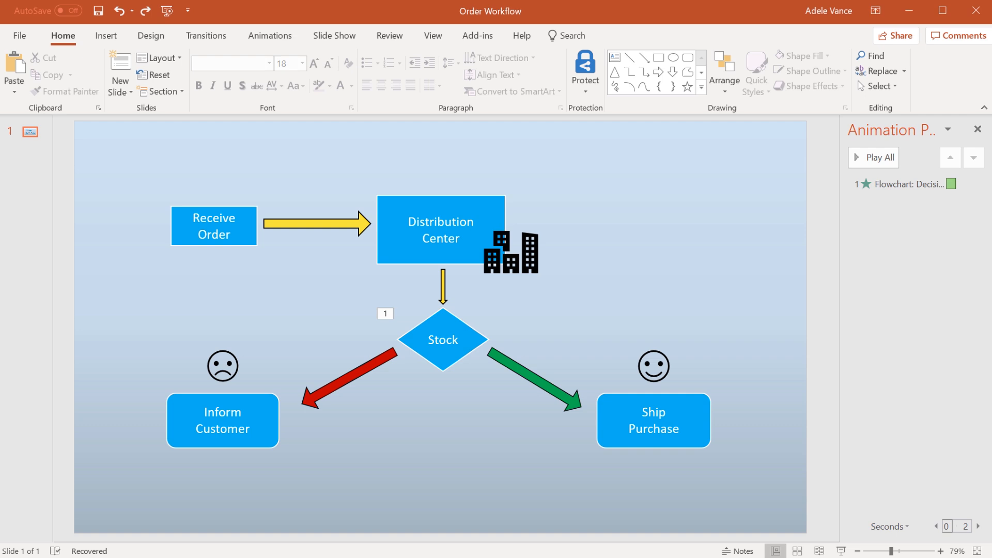
mouse_move(324, 286)
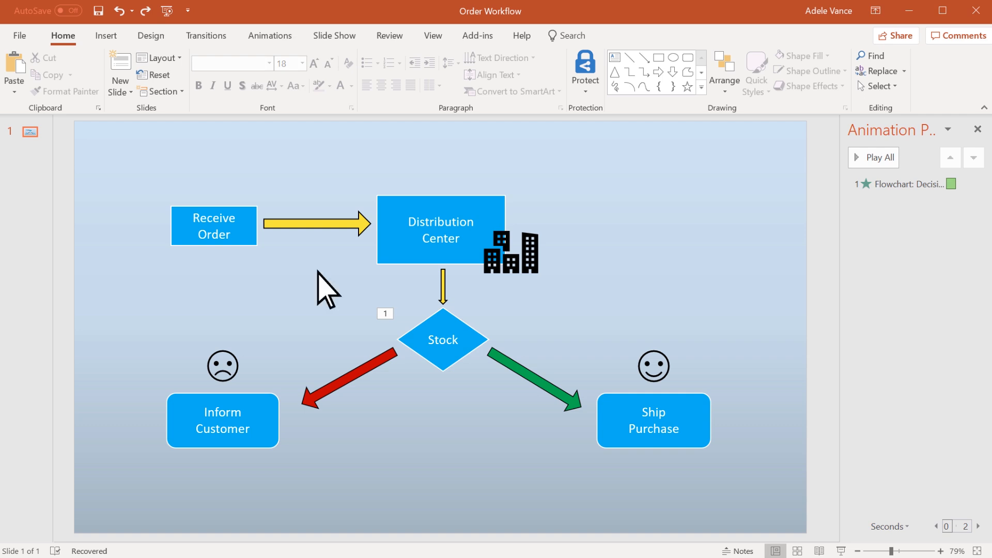
- Apply a Shape entrance animation to the Receive Order-to-Distribution Center arrow
click(326, 228)
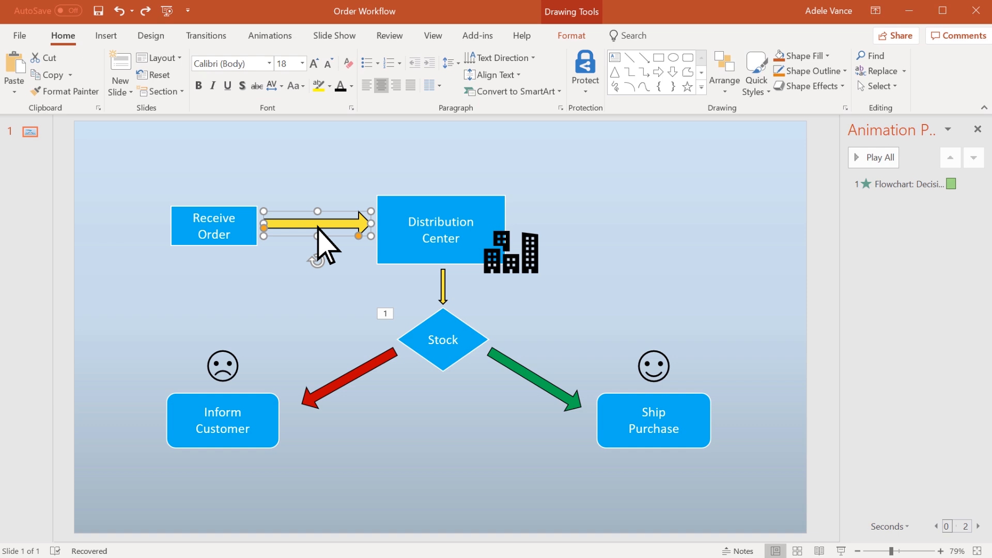
mouse_move(322, 231)
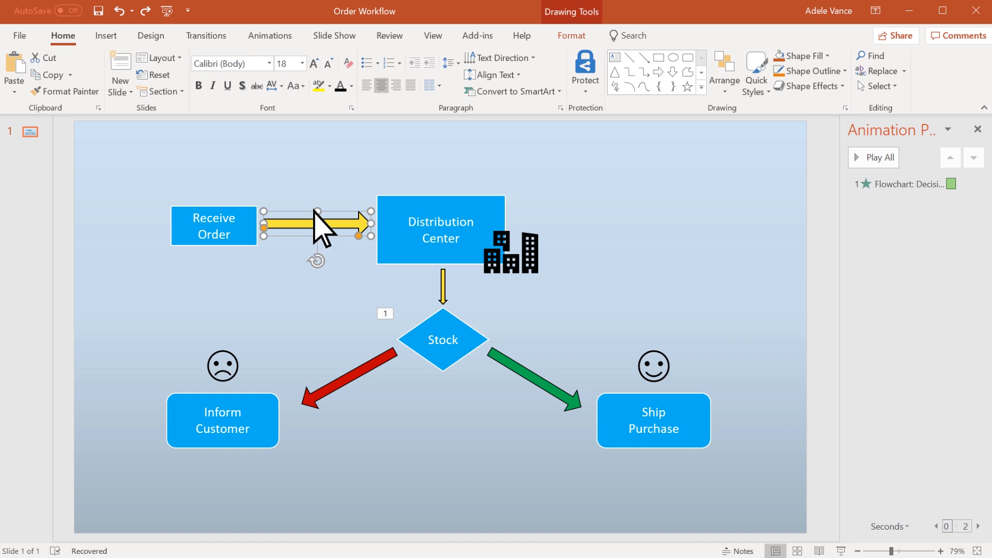
click(269, 36)
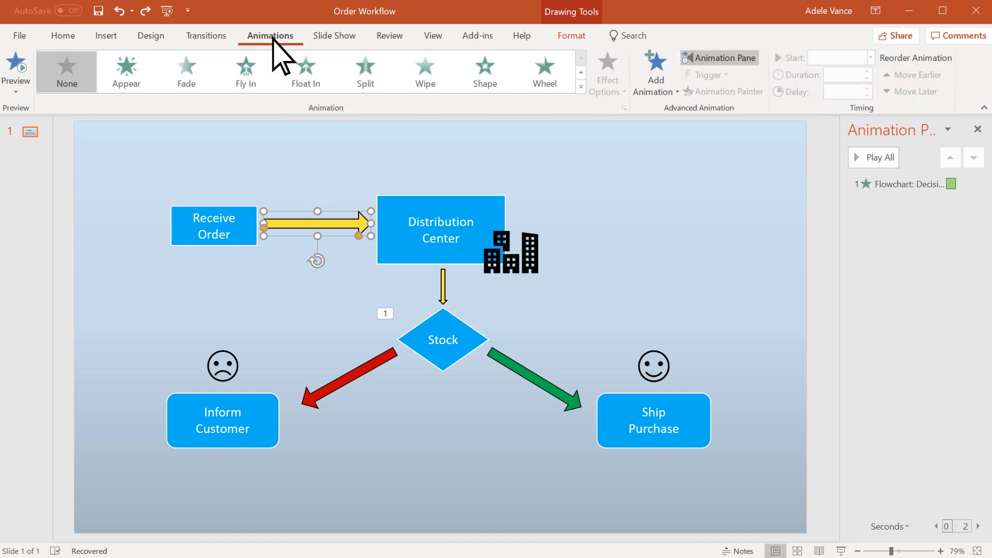
click(485, 70)
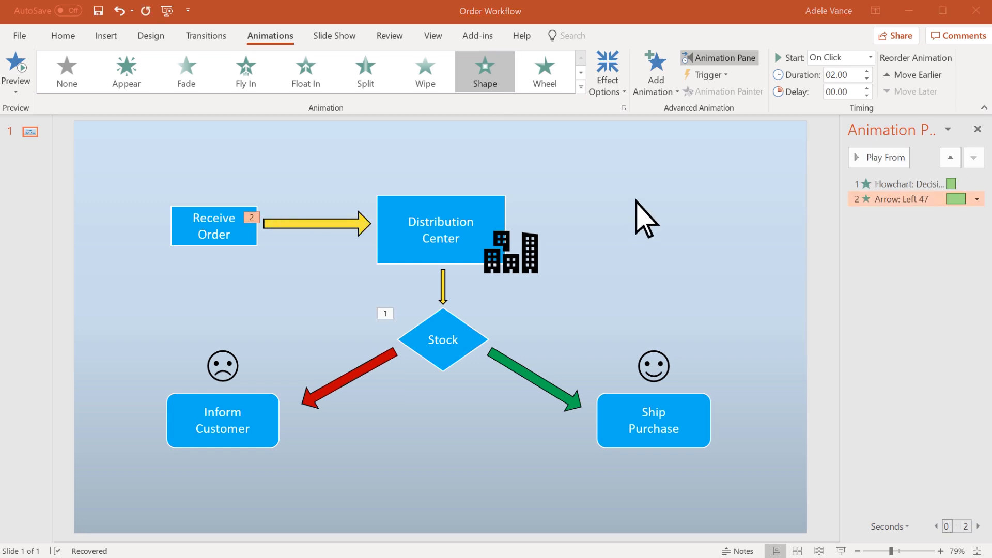
click(606, 71)
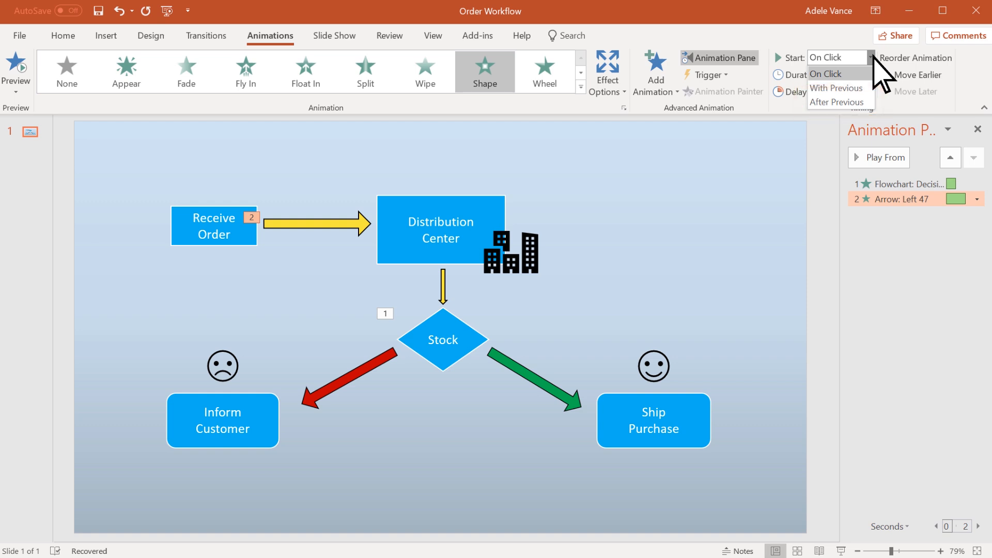
- Keep On Click and set the arrow animation's duration to 2.75 s and delay to 0.50 s
click(826, 73)
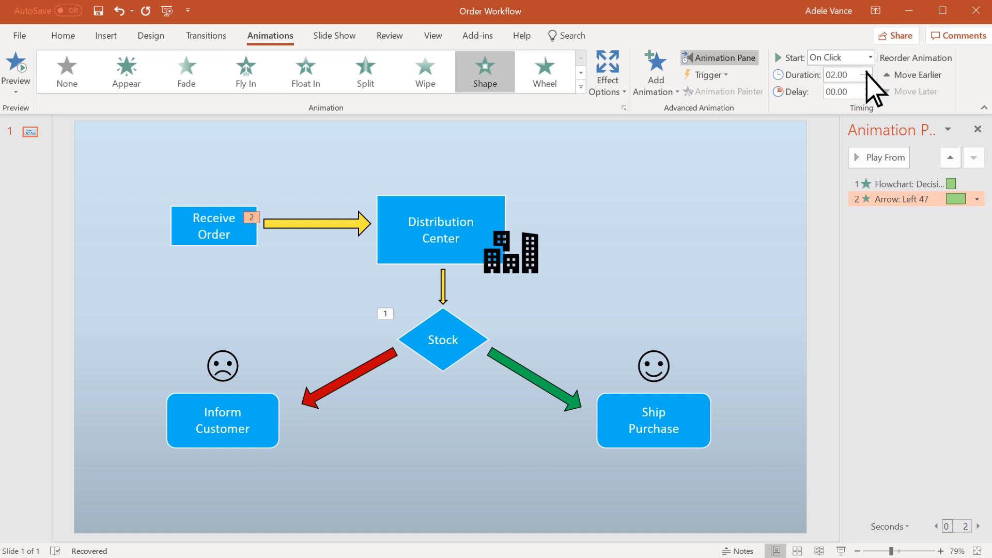
click(858, 70)
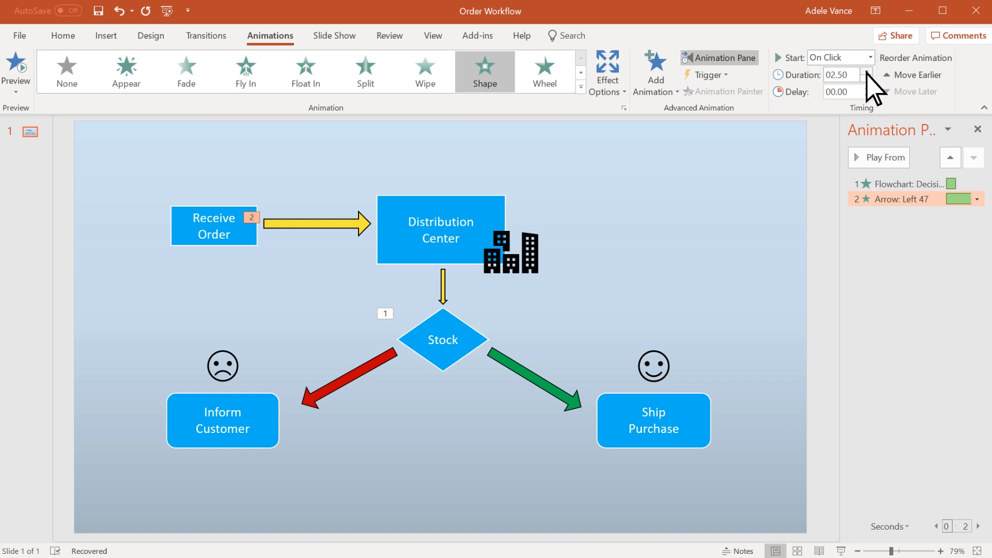
click(865, 71)
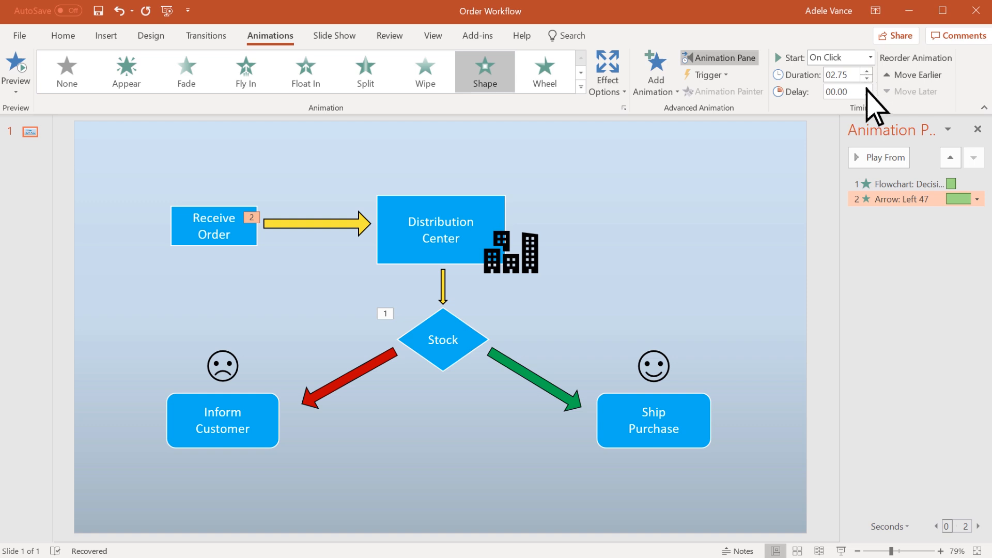
click(865, 89)
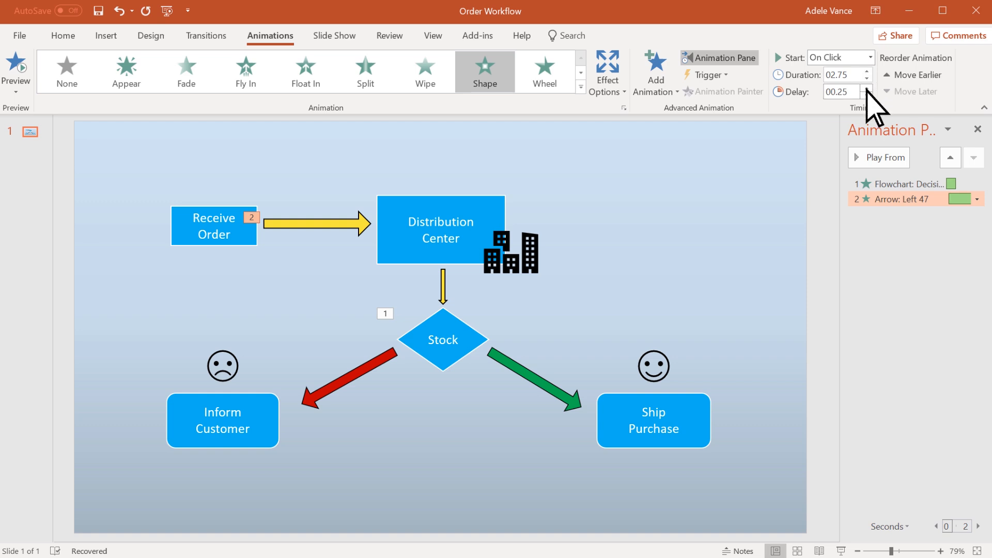
click(865, 88)
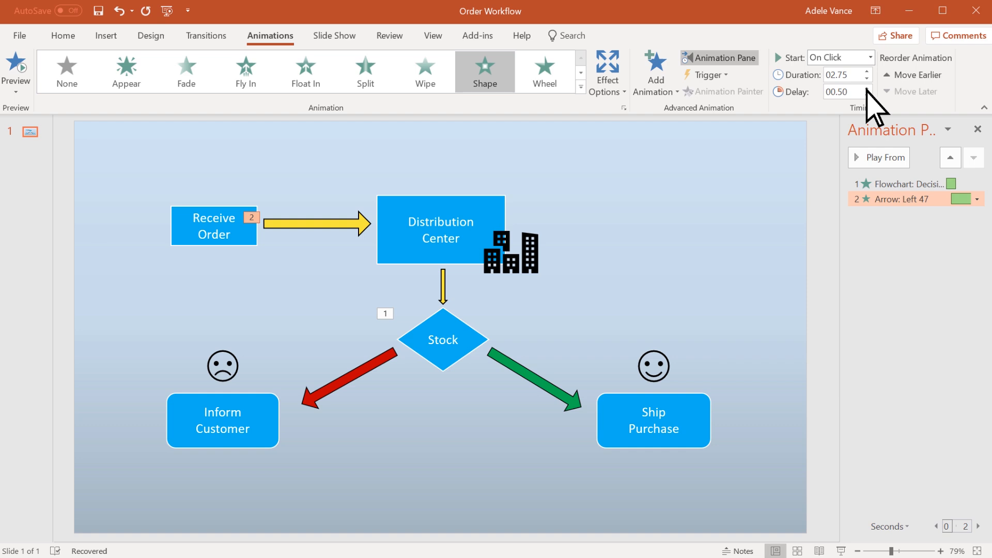
click(655, 71)
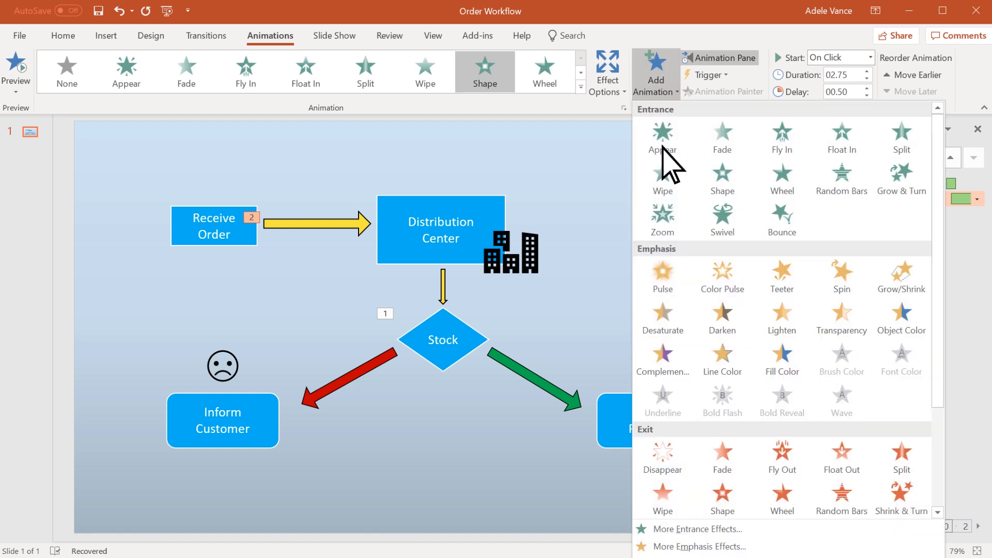
- Pick an Emphasis effect from the Add Animation gallery for the top arrow
click(662, 276)
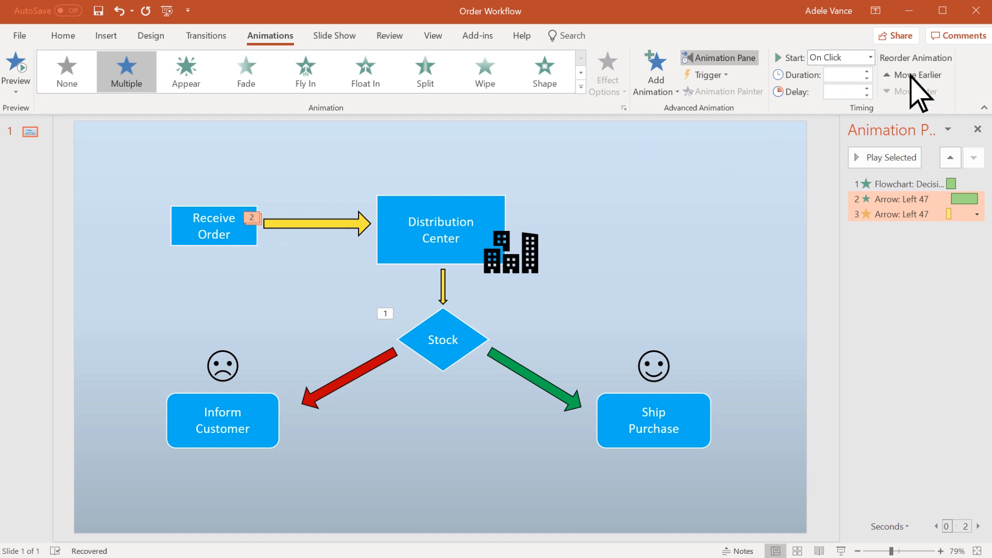
- Move both top-arrow animations earlier so they precede the Stock diamond's animation
click(914, 91)
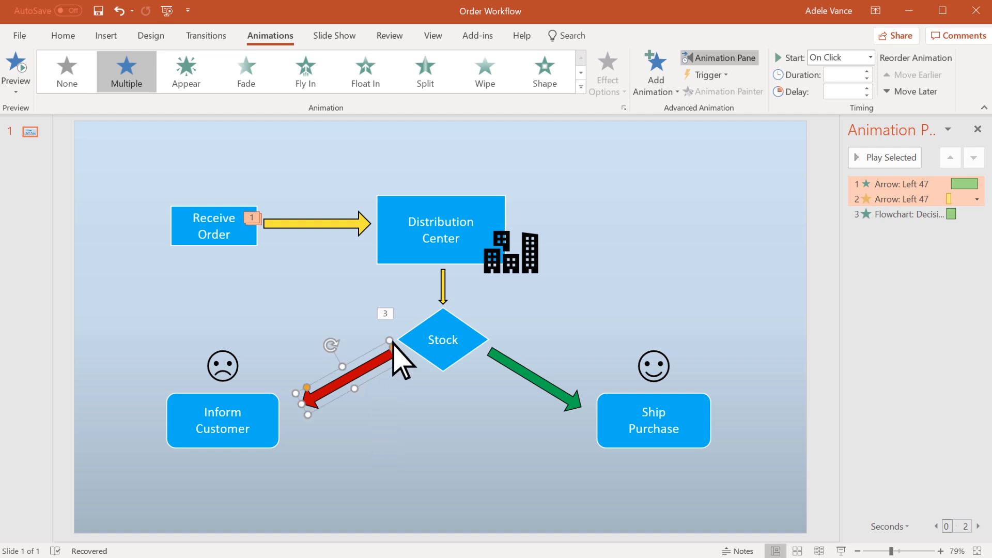
- Group the short downward, red and green arrows around the Stock diamond into one object
click(540, 380)
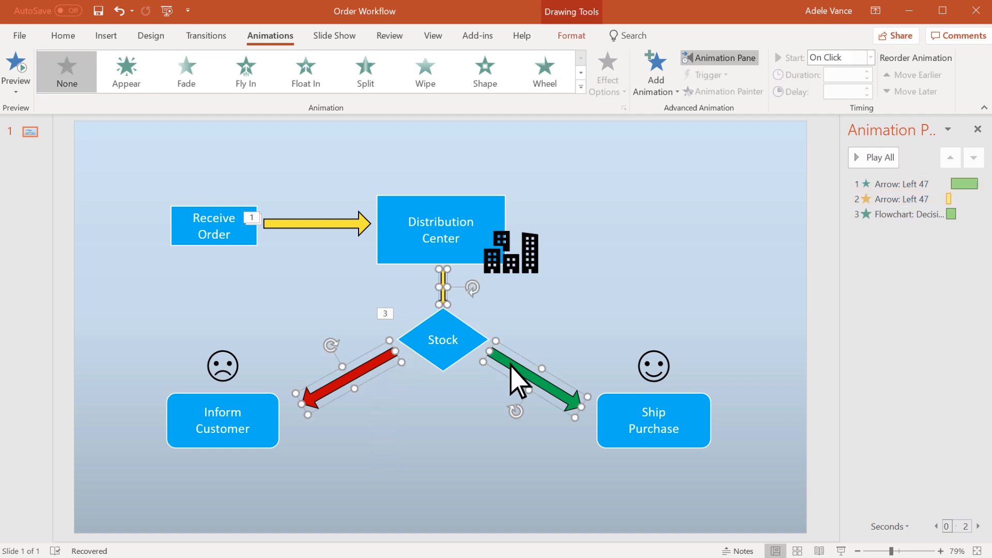
click(570, 36)
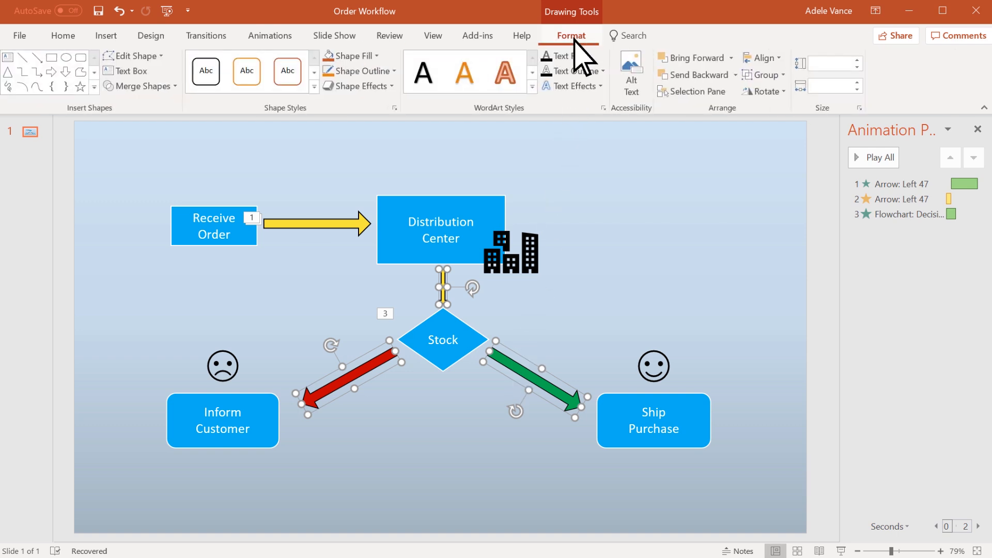
click(766, 75)
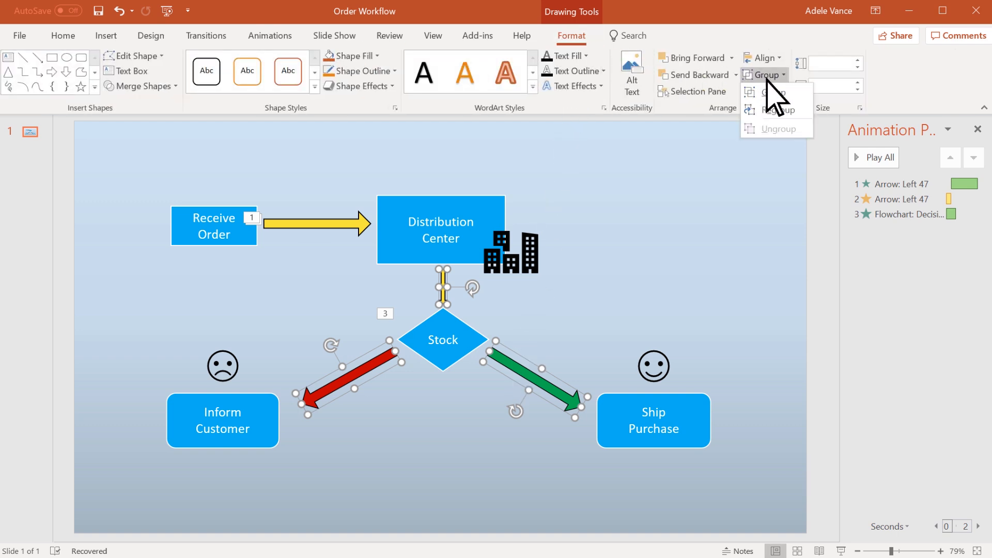
click(773, 89)
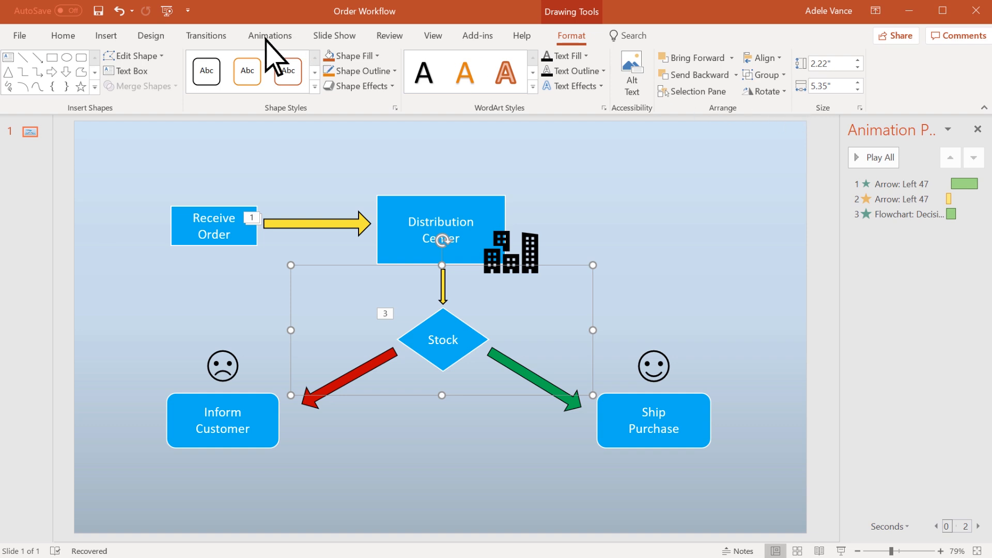
click(270, 36)
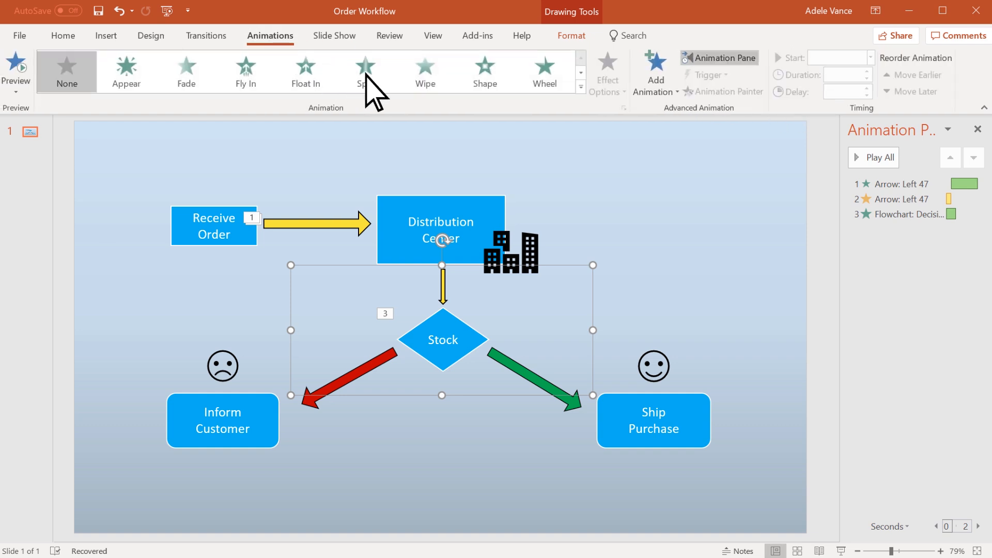